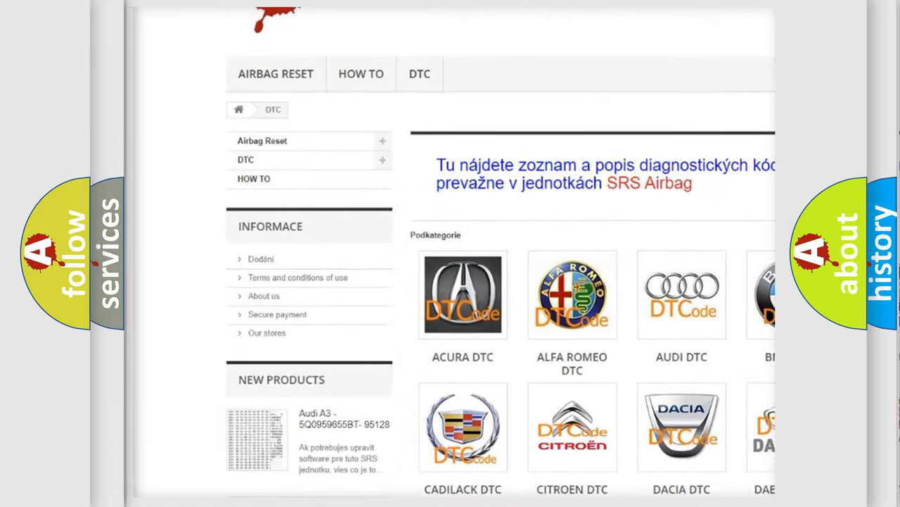
scroll("down", 3)
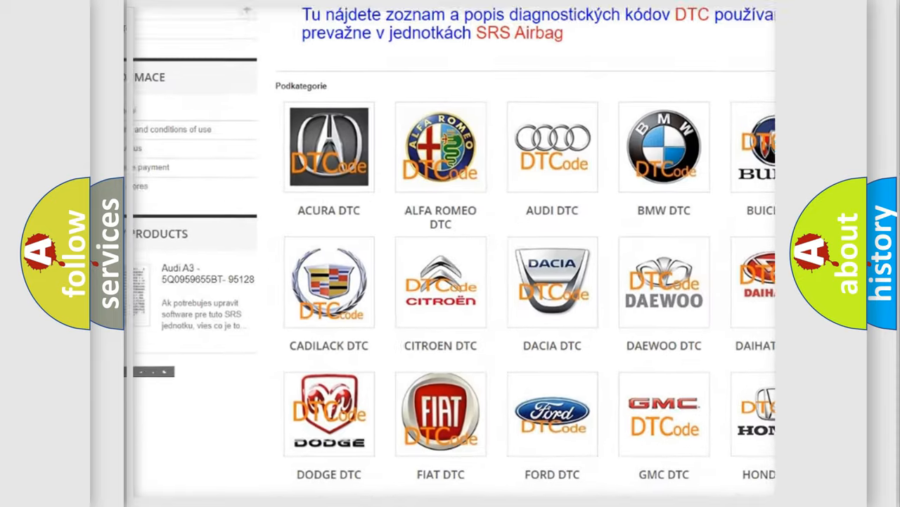
scroll("down", 3)
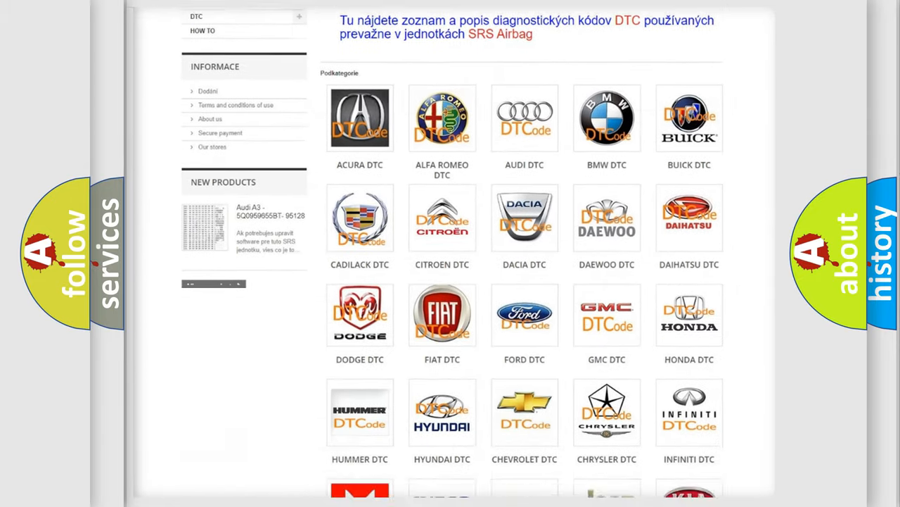
scroll("down", 3)
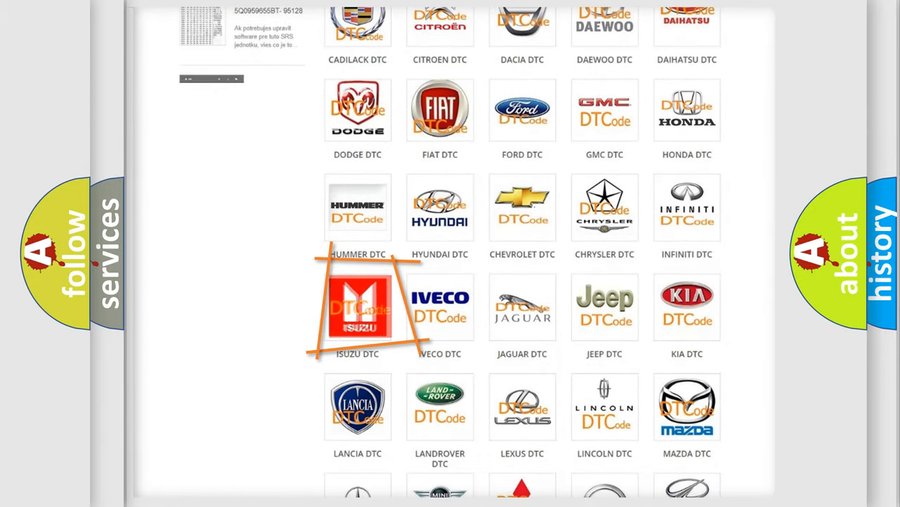